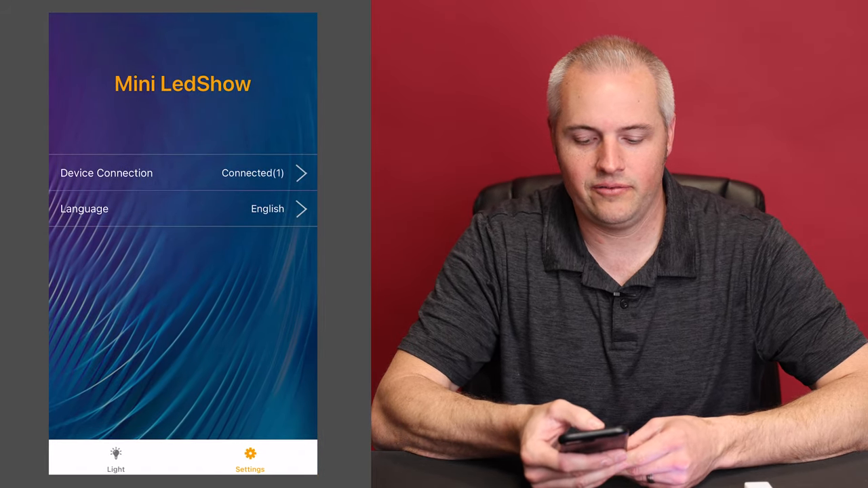
- View the connected banner, browse the light pattern list to the diamond pattern, then move to text messages
click(182, 174)
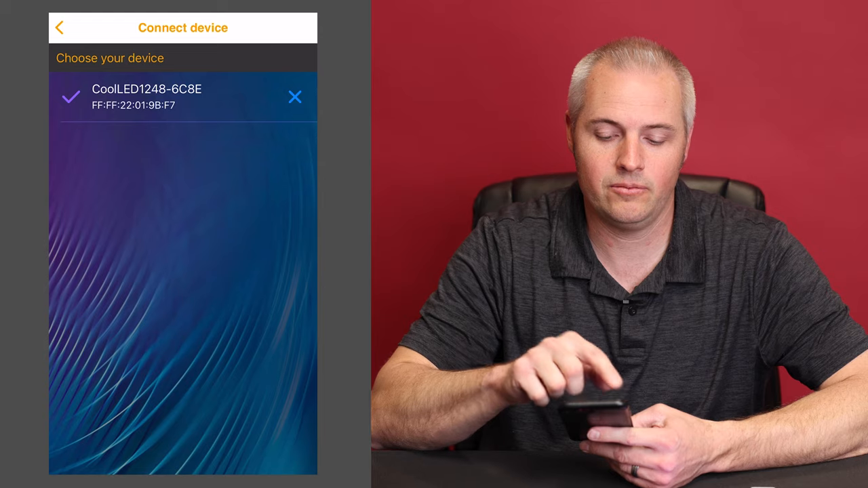
click(60, 27)
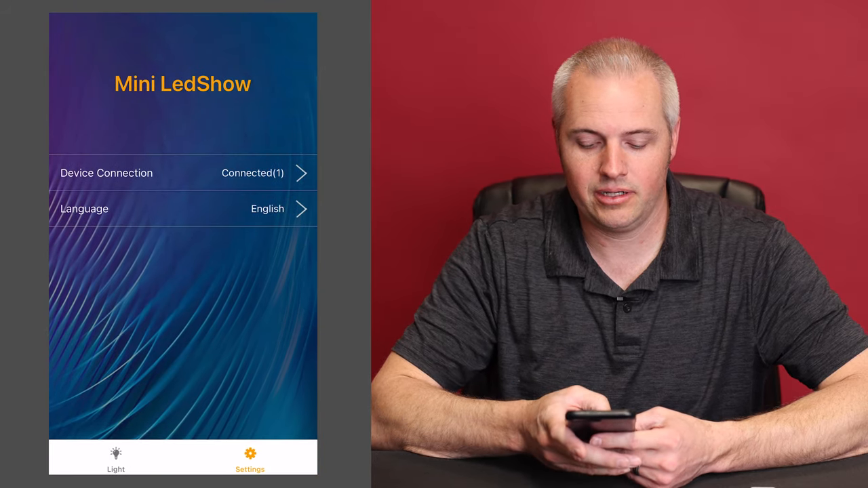
click(115, 458)
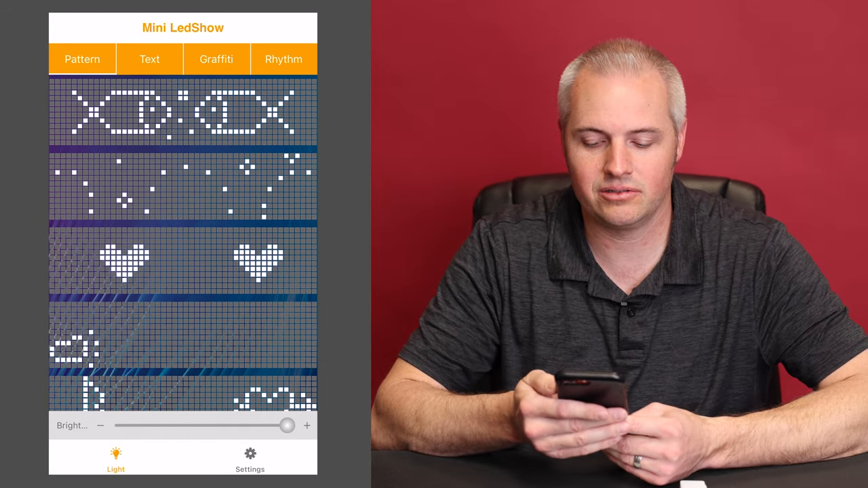
scroll(down, 3)
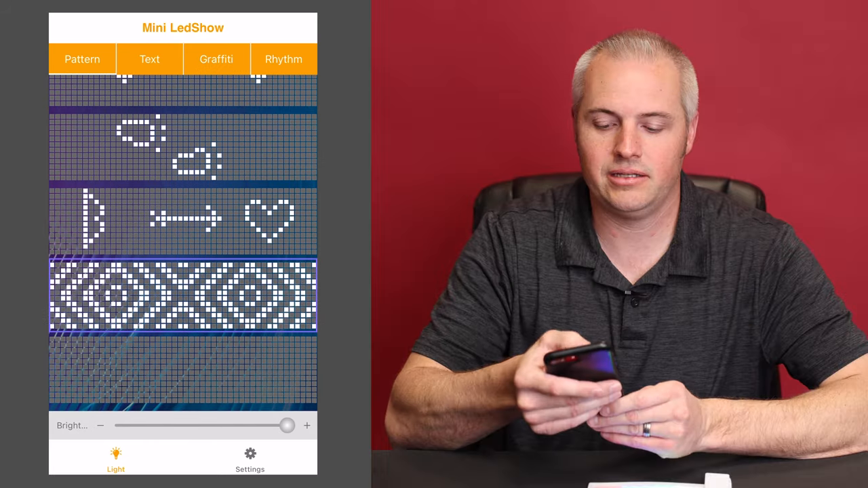
click(149, 60)
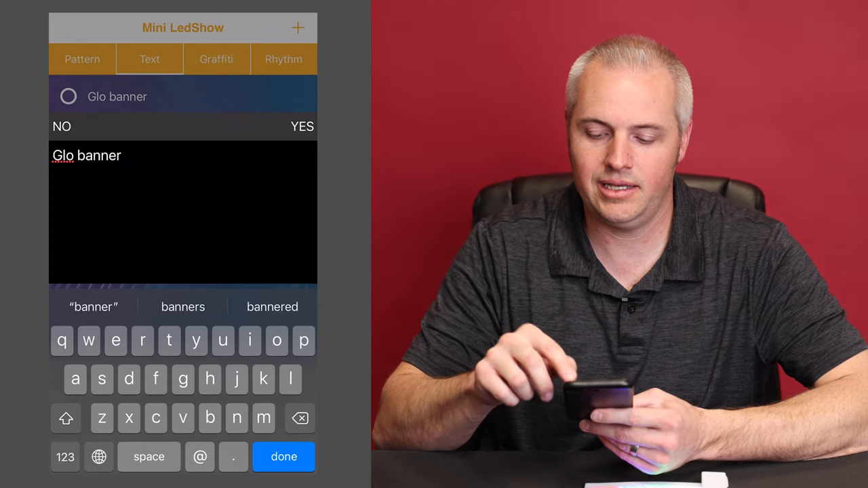
- Confirm the new 'Glo banner' text message and move on to the graffiti section
click(301, 126)
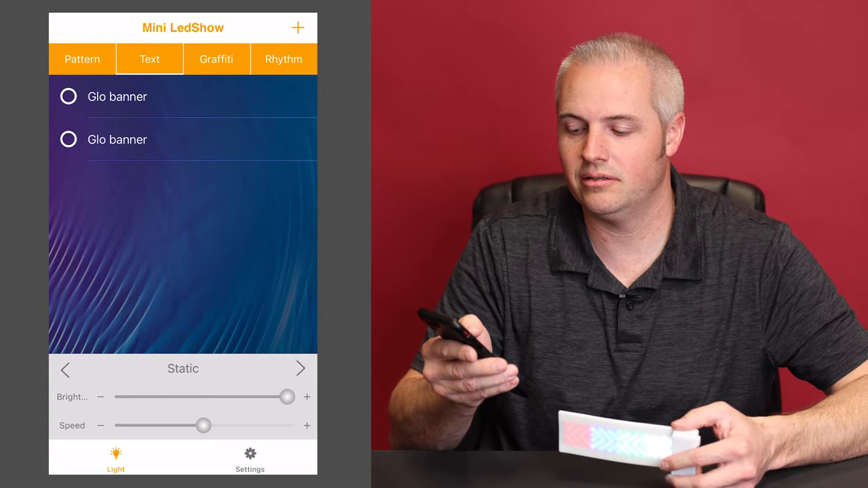
click(217, 60)
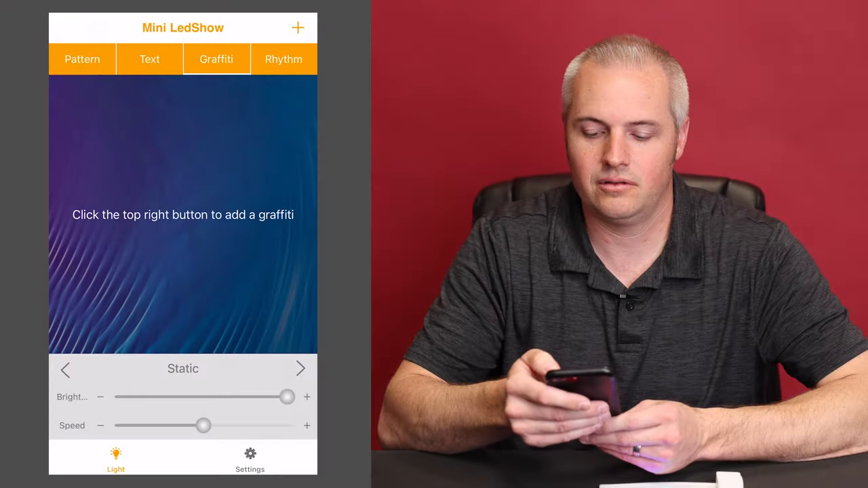
- Draw a new graffiti doodle on the pixel grid, save it, and move to rhythm mode
click(297, 27)
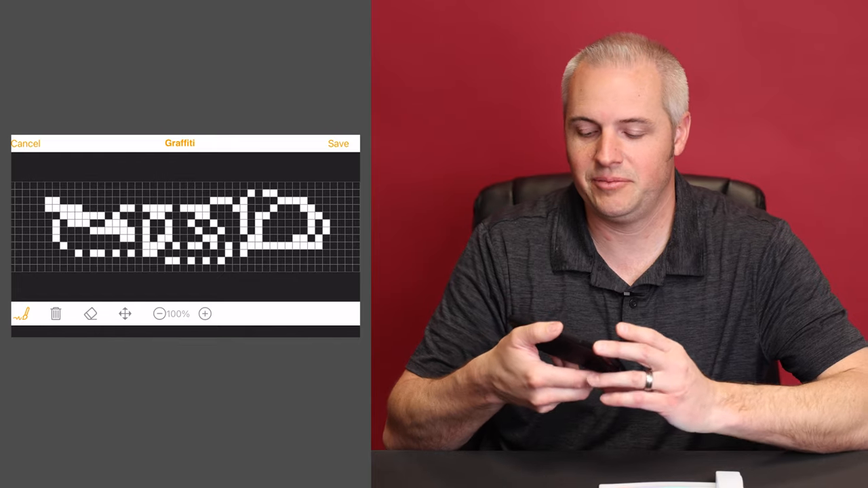
click(337, 144)
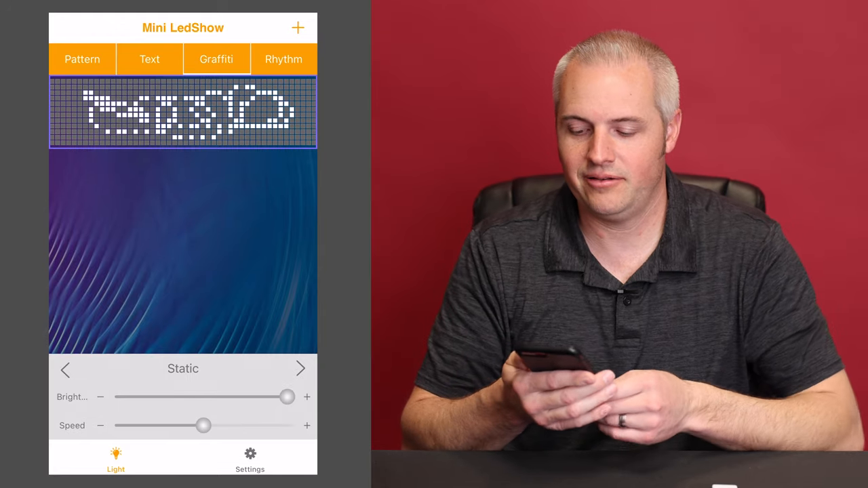
click(284, 59)
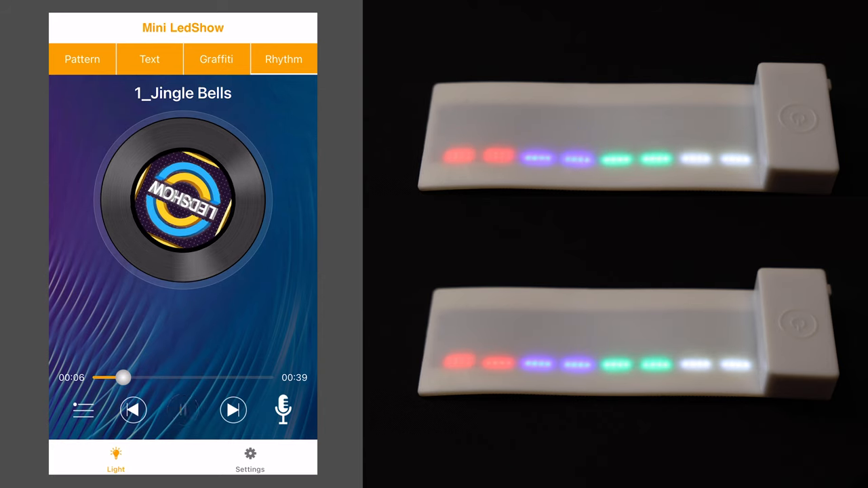
- Pause the Jingle Bells track and switch the lights to microphone-reactive mode
click(183, 410)
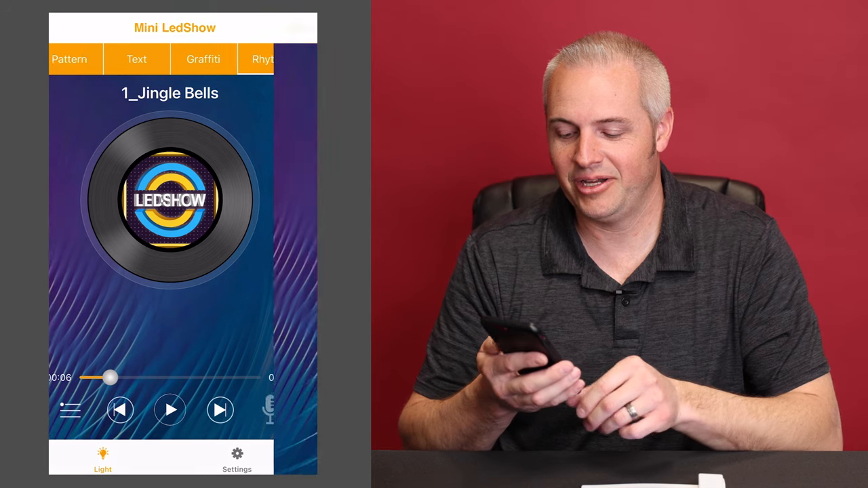
click(268, 407)
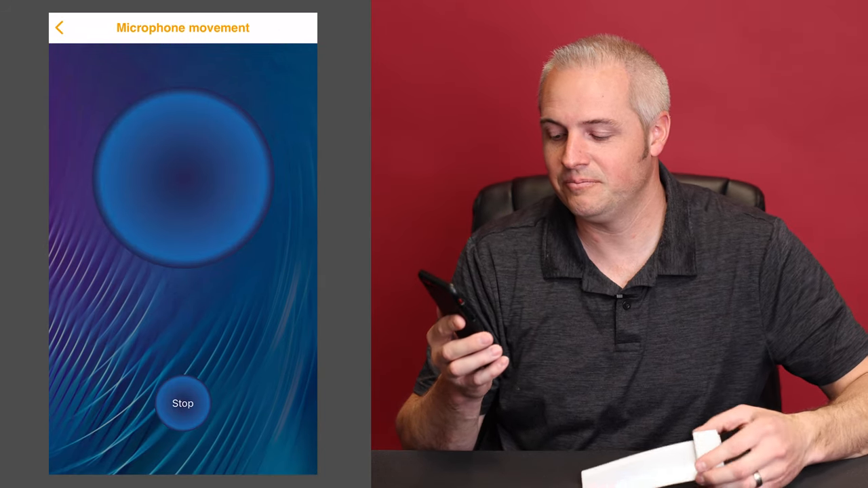